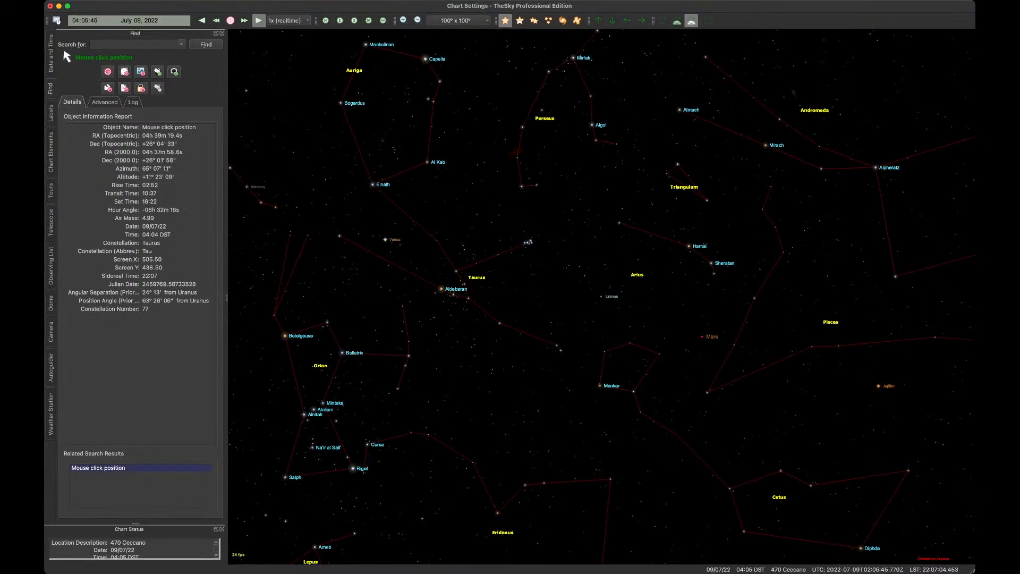
Step: View the Object Information Reports for Uranus and Mars, then bring up the date and time controls
click(596, 297)
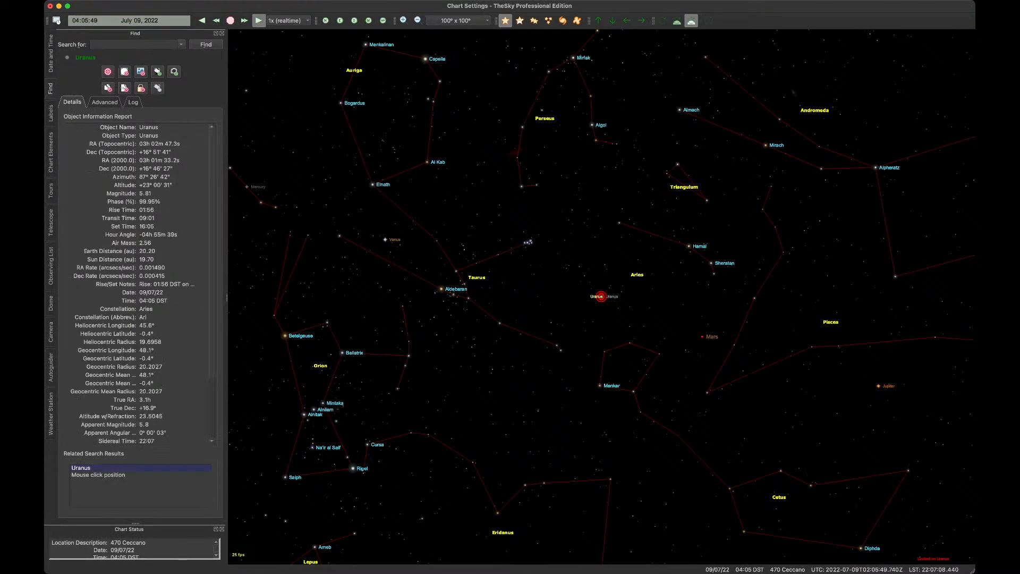
click(701, 337)
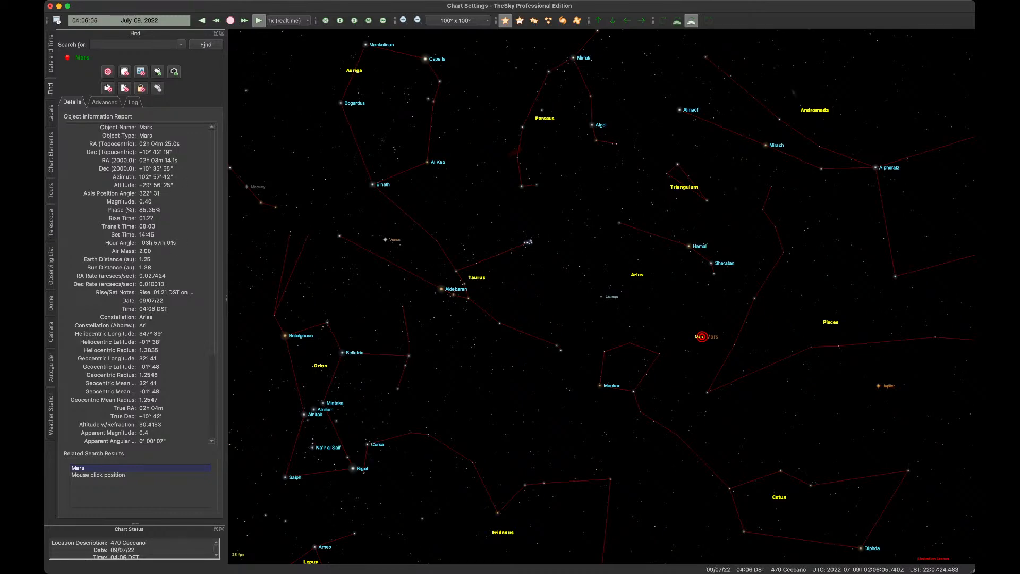
click(50, 45)
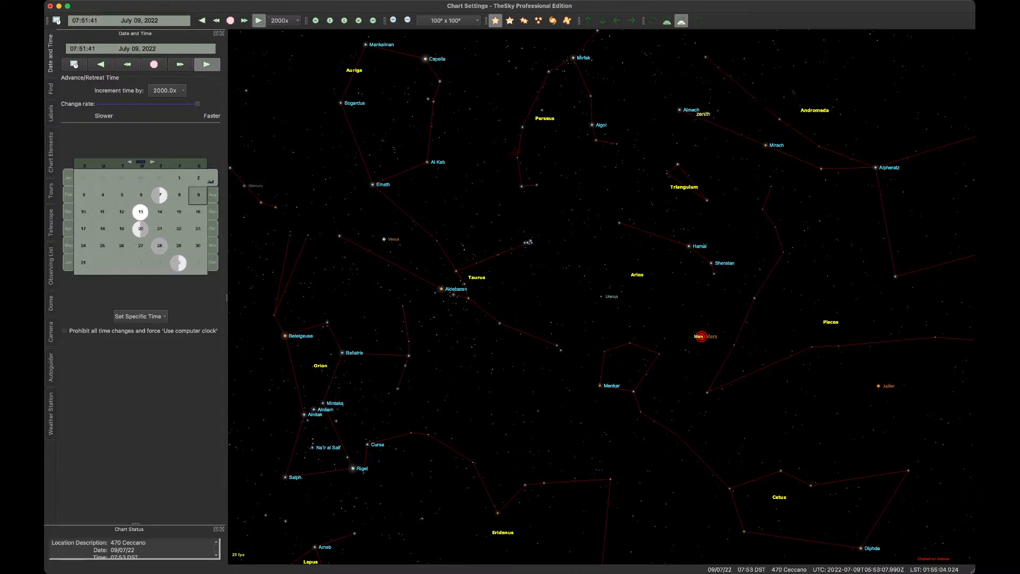
Step: Halt the running clock, step the date forward two days, then run time forward toward the conjunction
click(206, 64)
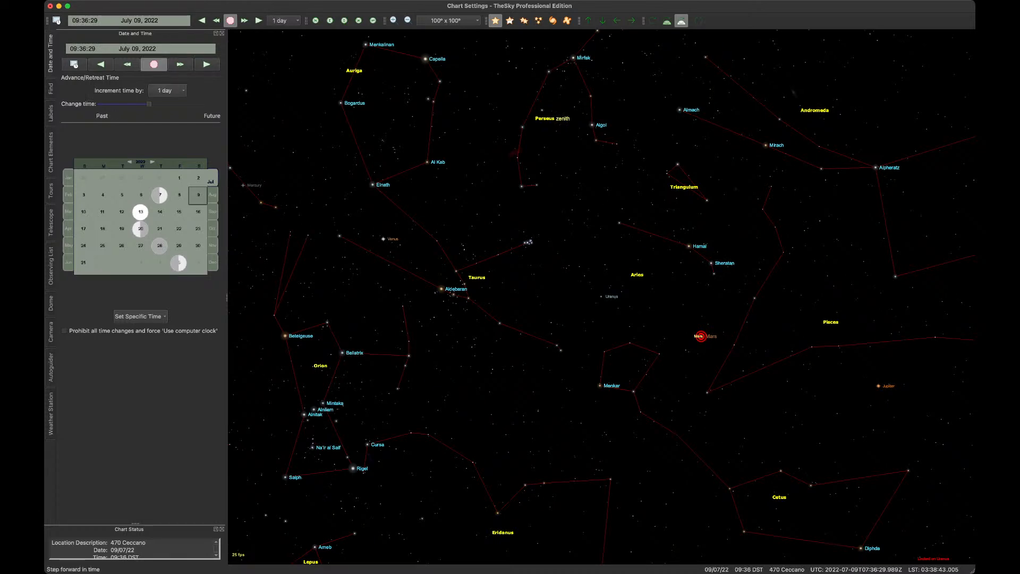
click(206, 64)
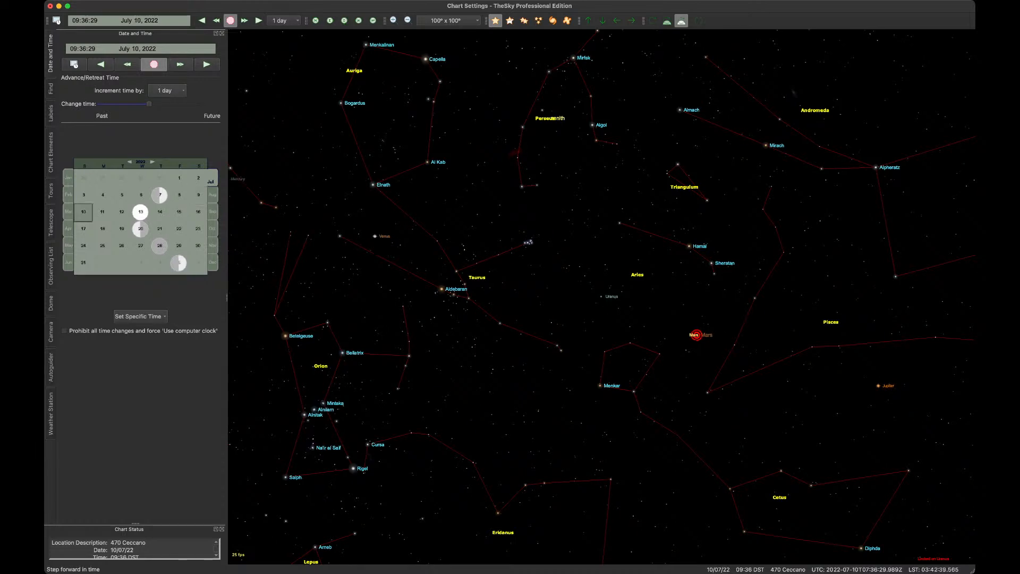
click(206, 64)
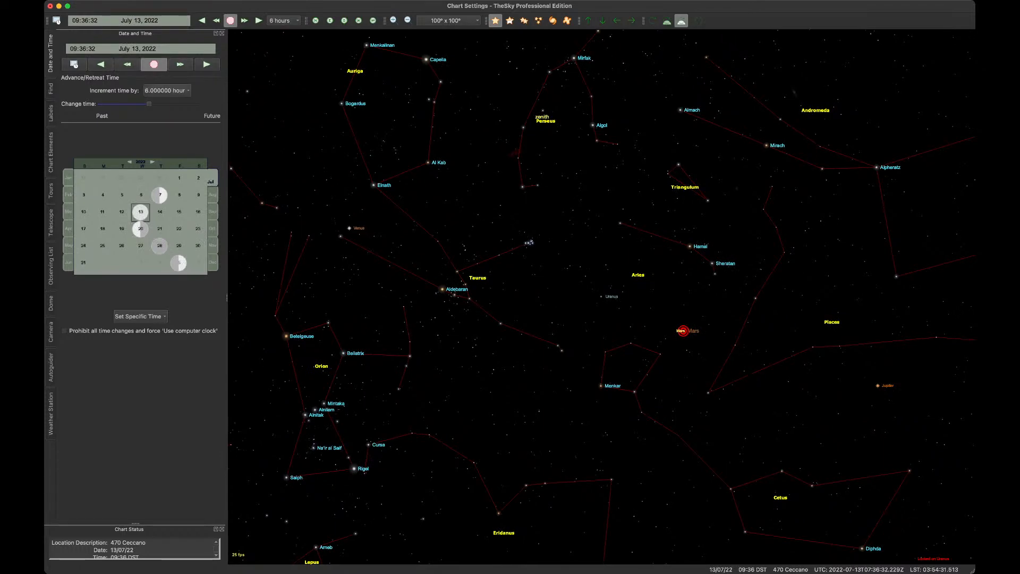
click(710, 347)
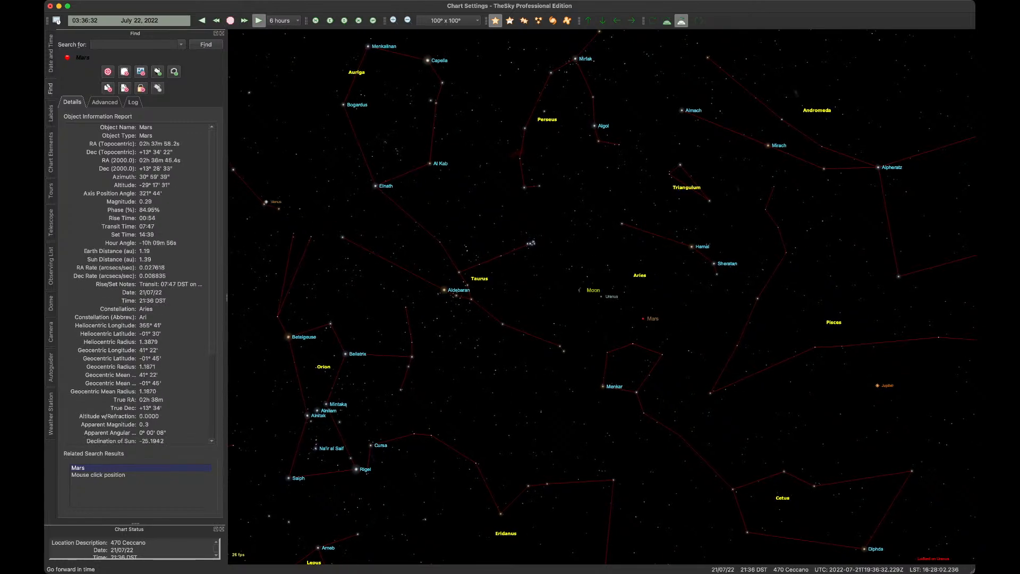
Step: Step time back and forth around the conjunction, then return to July 1, 2022 with 1-hour steps
click(243, 20)
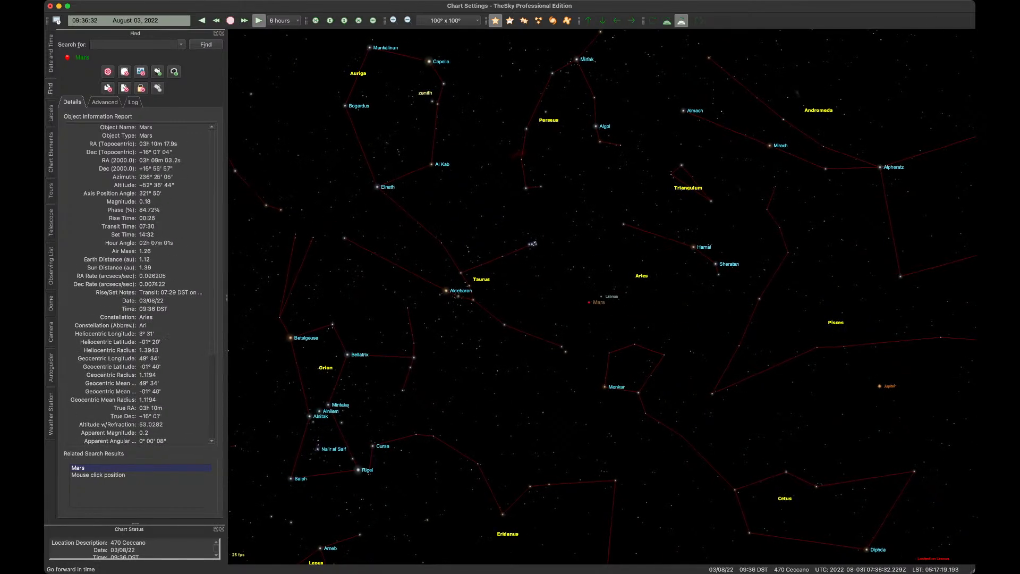
click(243, 20)
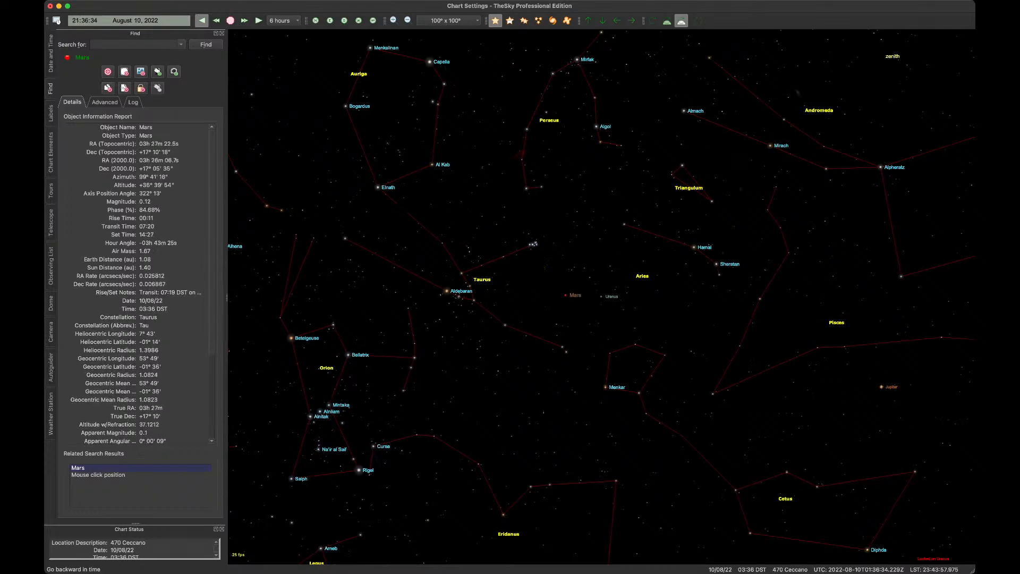
click(215, 20)
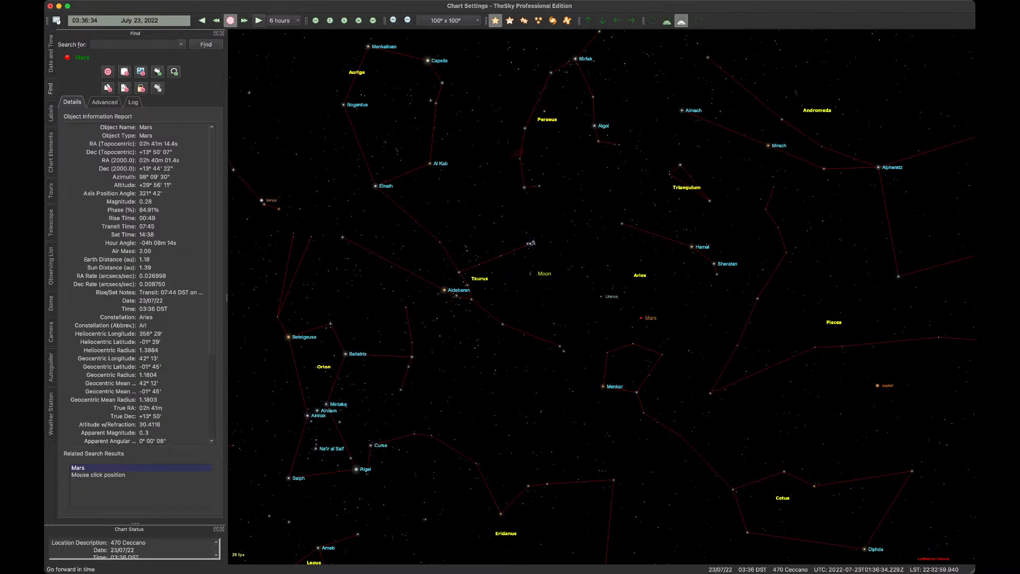
click(257, 20)
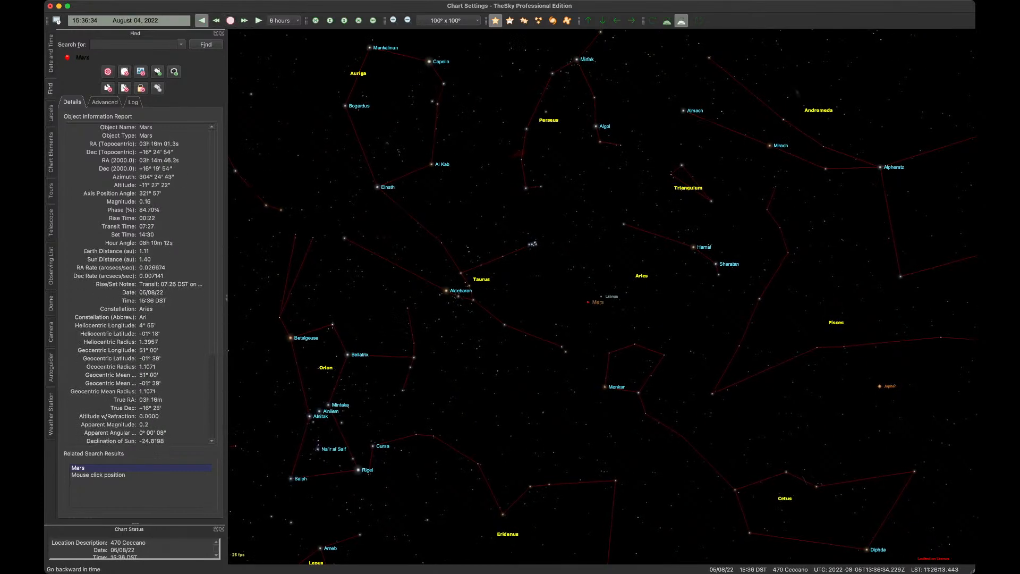
click(214, 20)
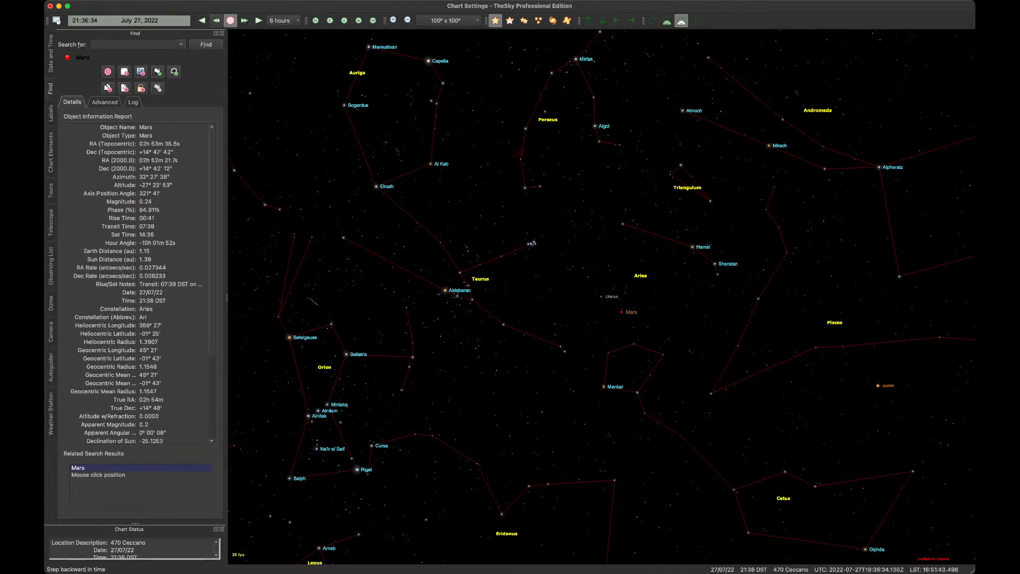
click(244, 20)
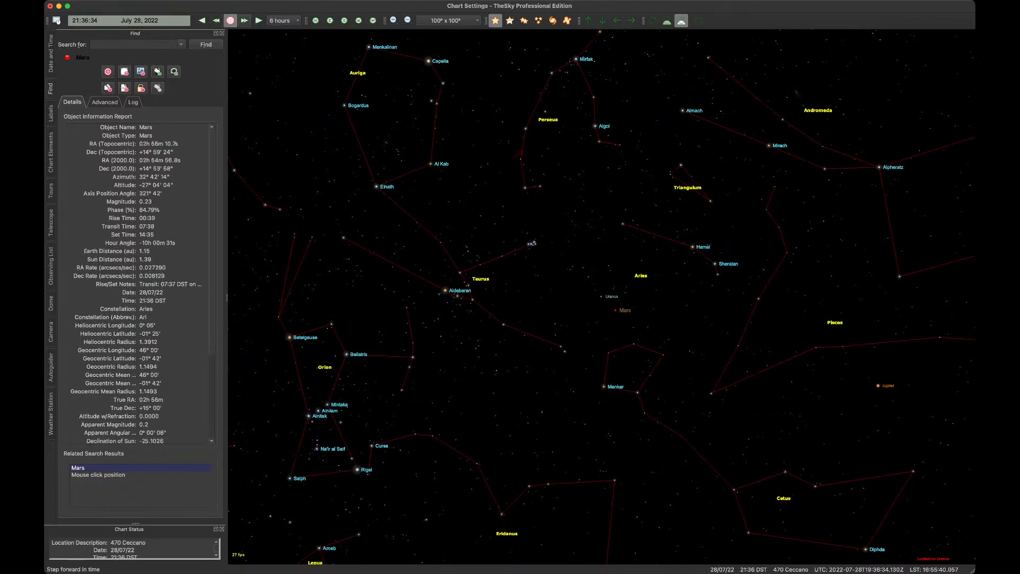
click(243, 20)
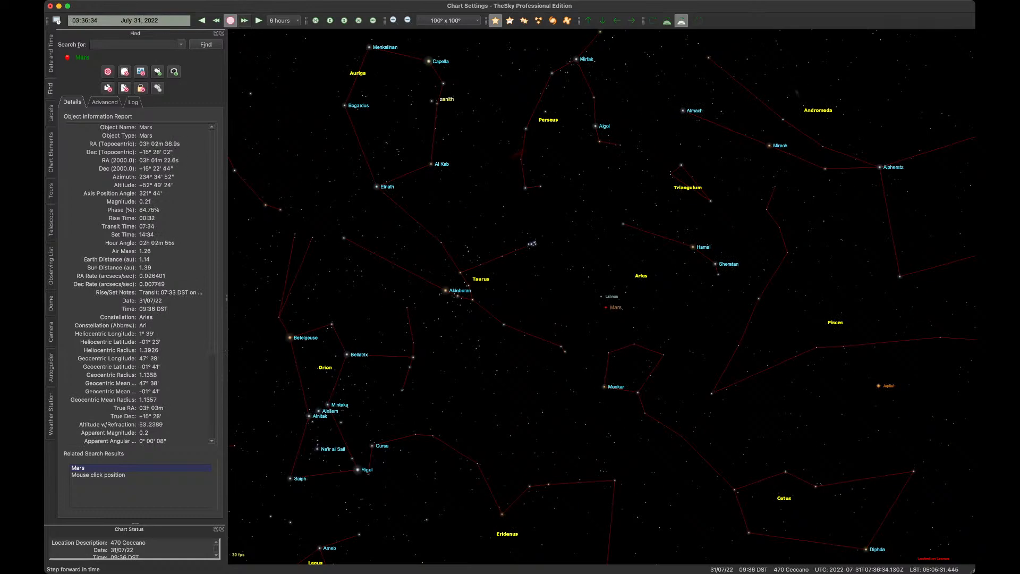
click(259, 20)
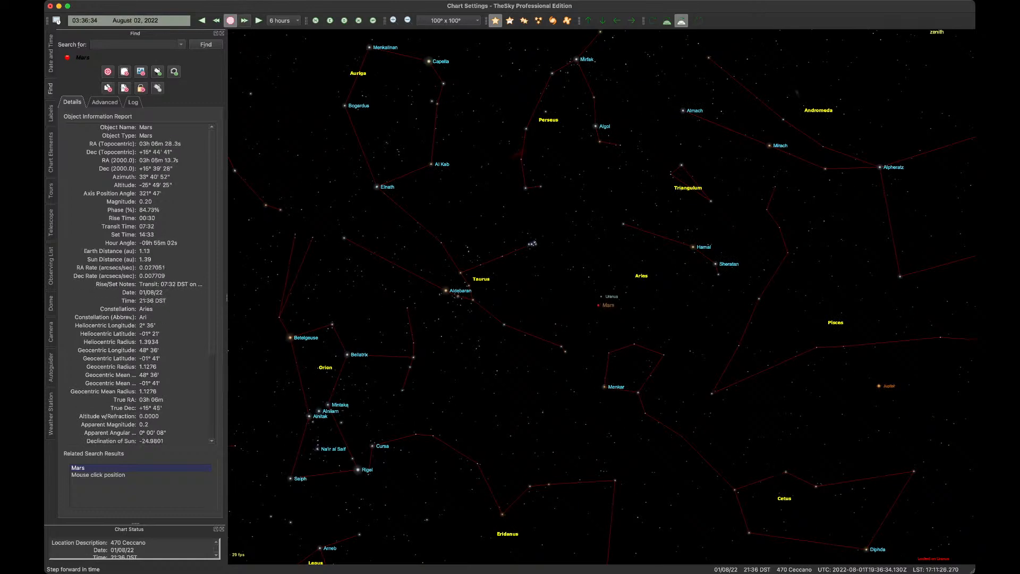
click(243, 20)
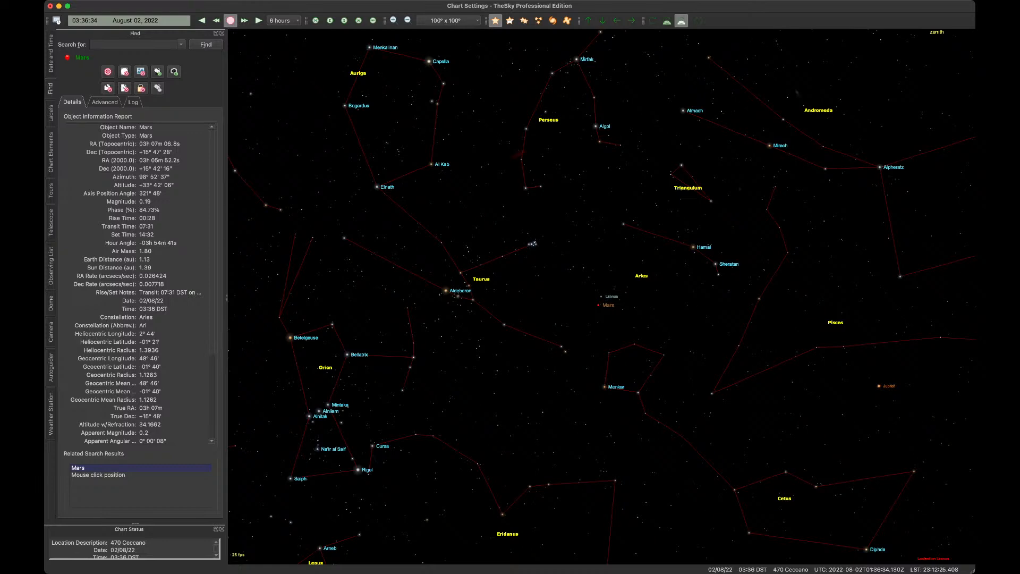
click(50, 51)
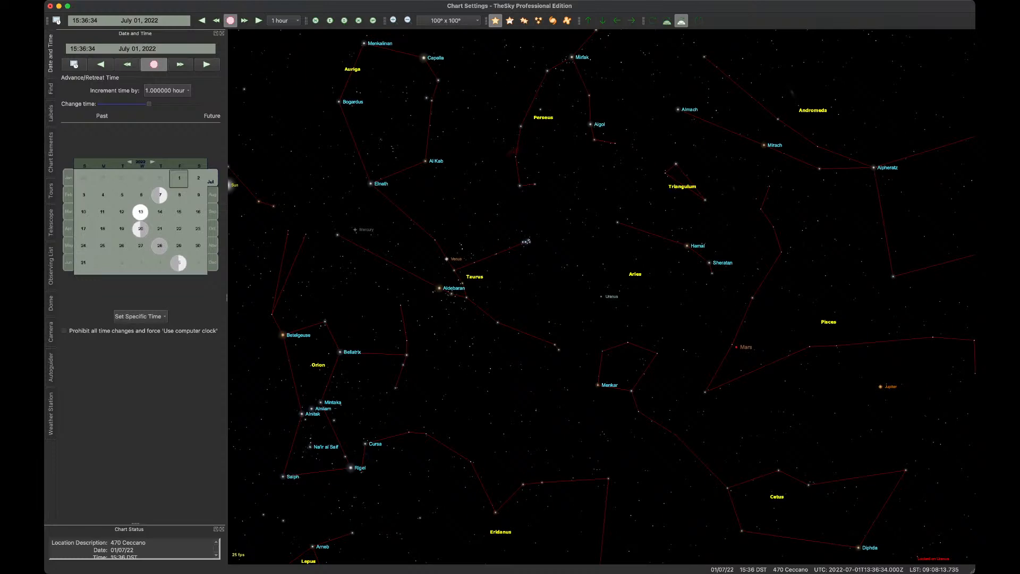
Step: Run time forward through July 2022 and halt around July 28 as Mars reaches Uranus
click(206, 64)
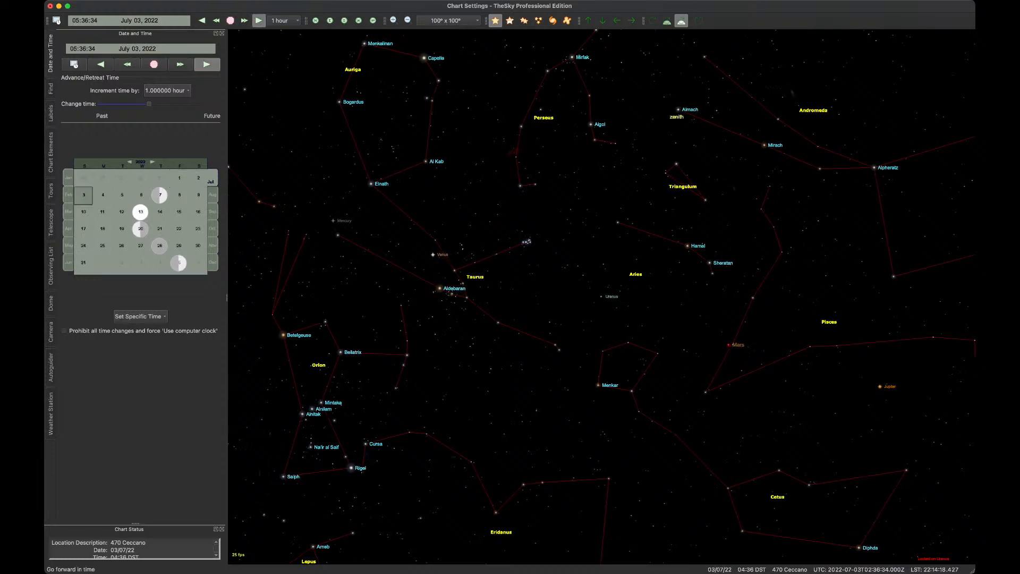
click(121, 195)
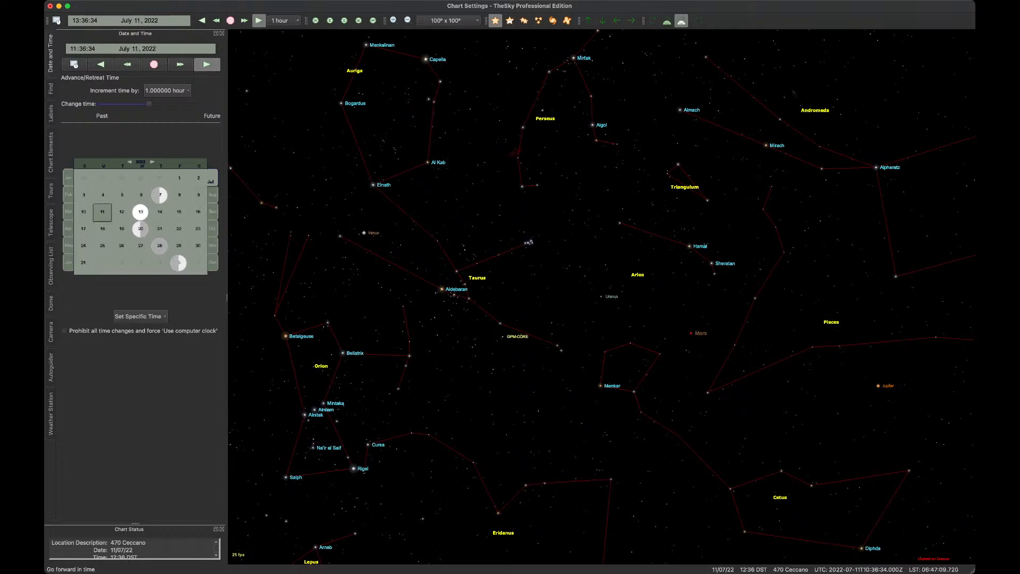
click(139, 212)
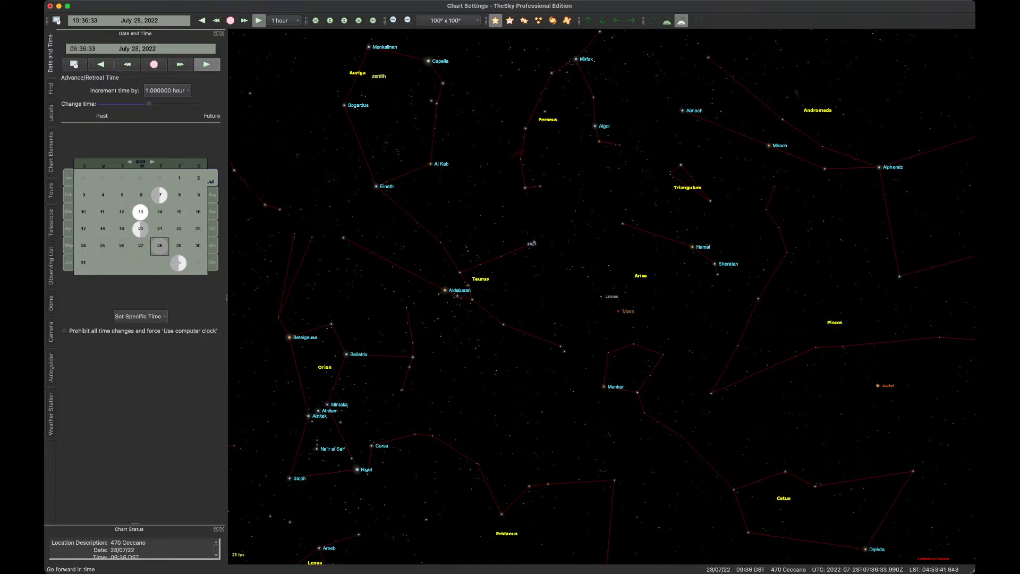
click(206, 64)
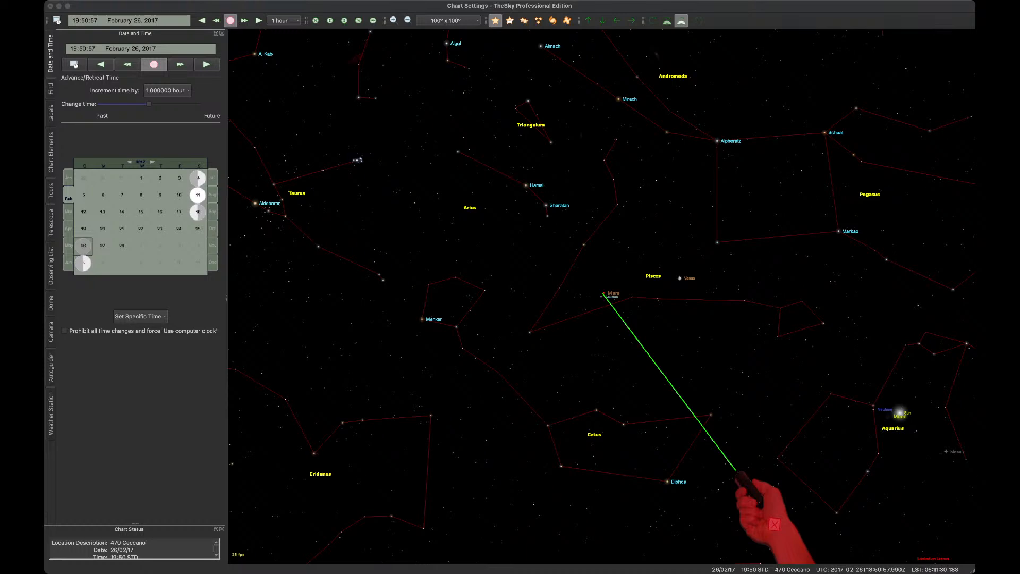
click(50, 85)
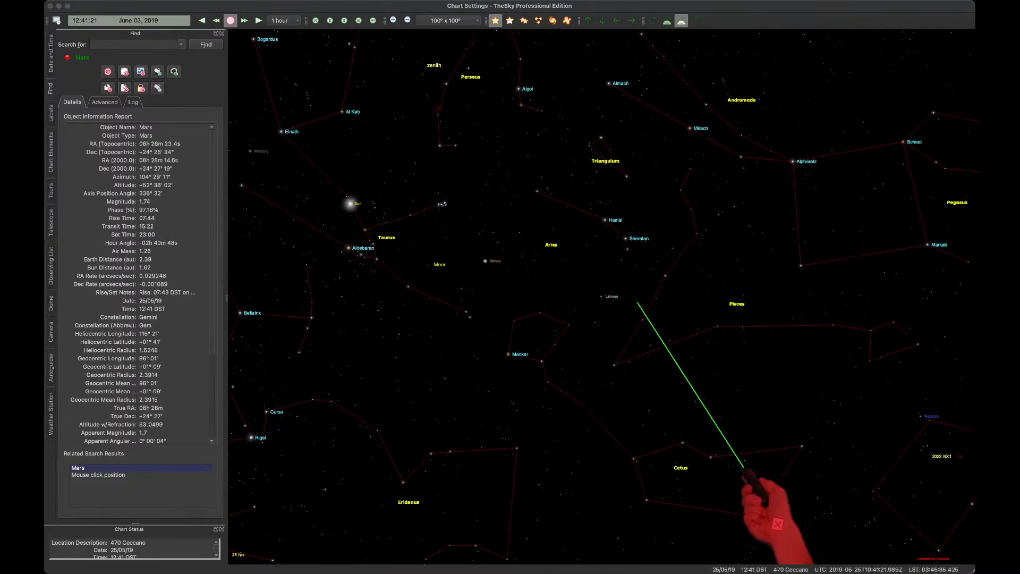
Step: Advance the date from November 2021 to August 2, 2022, with Mars beside Uranus
click(243, 20)
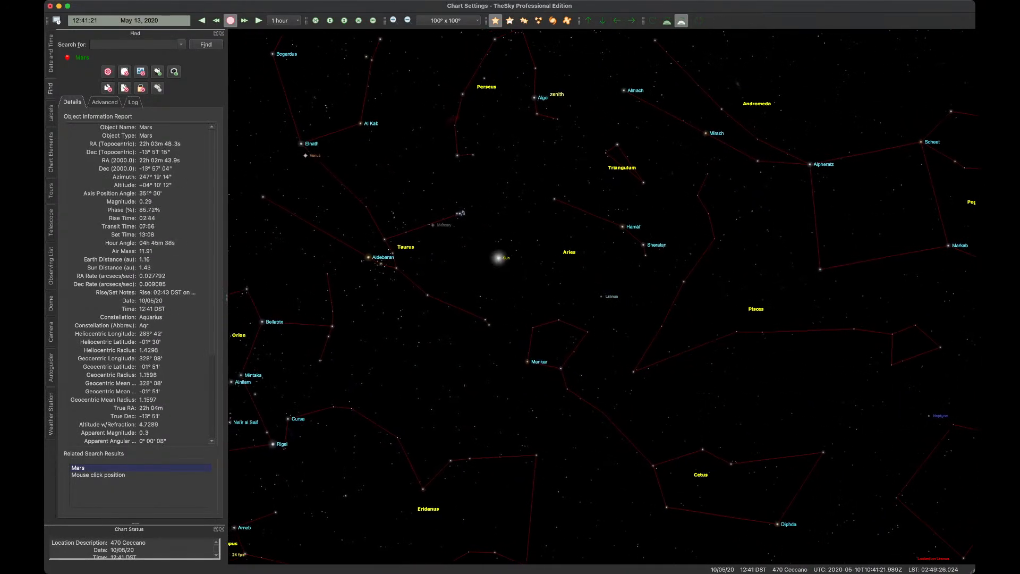
click(258, 20)
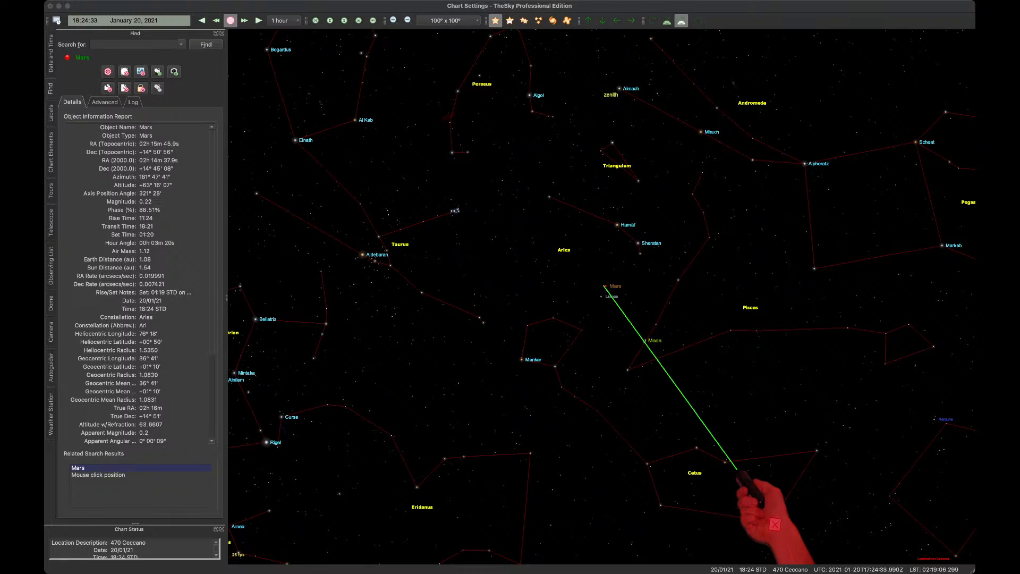
click(244, 20)
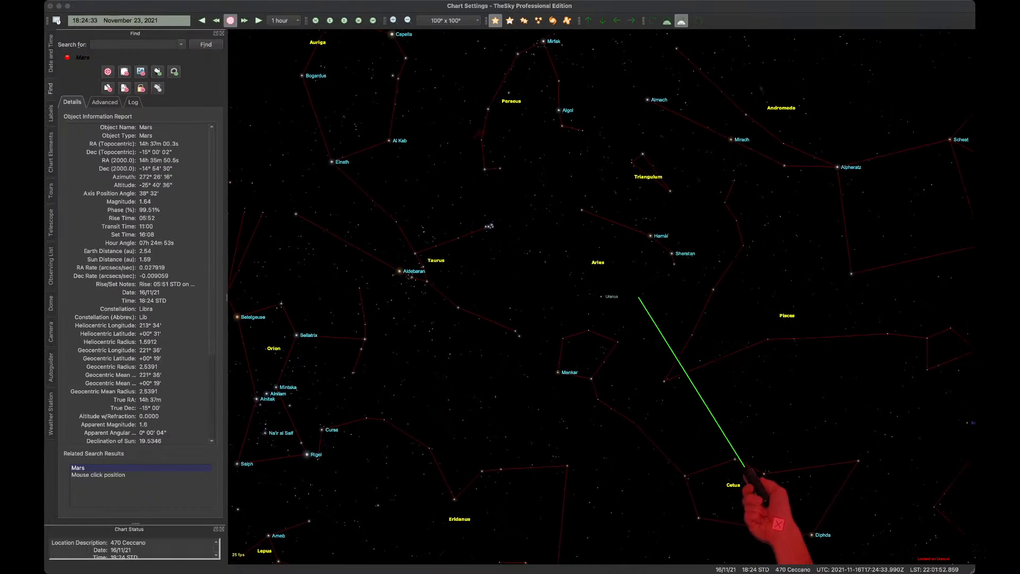
click(259, 20)
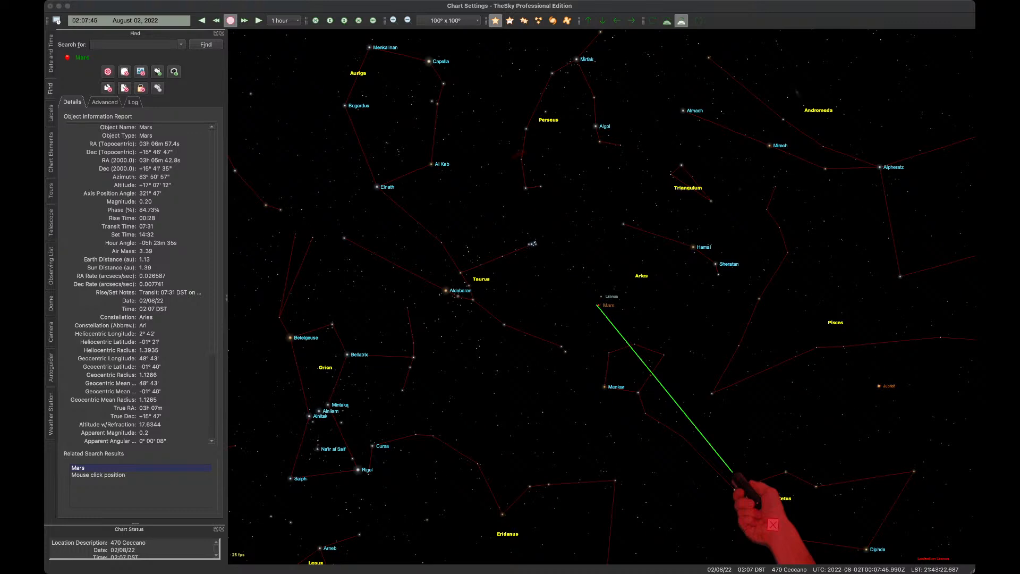
Step: Step the chart date forward to September 27, 2023, with Mars in Virgo
click(244, 21)
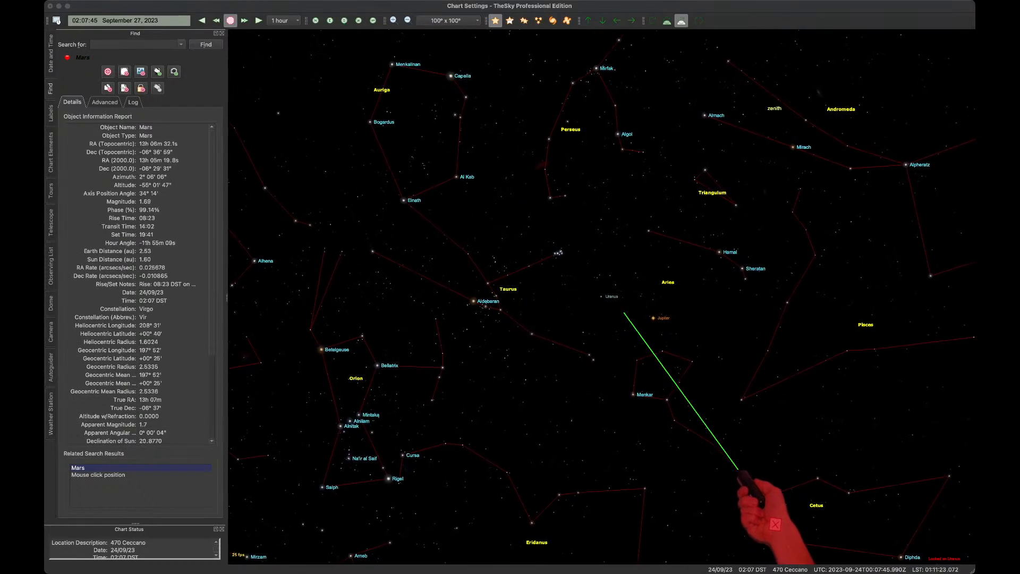
click(243, 20)
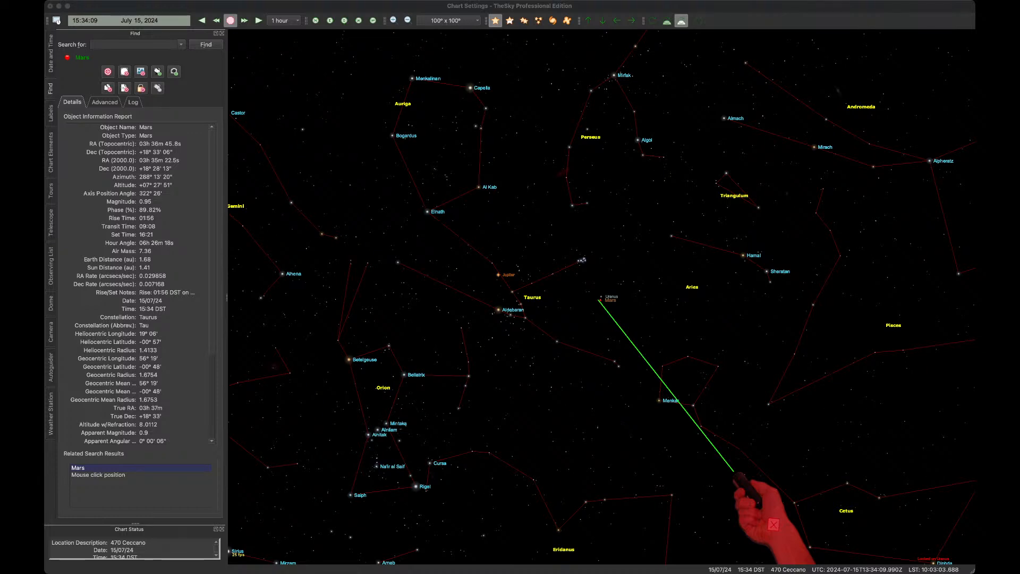
Step: Show position details for an empty sky point in Andromeda, 37° from Mars
click(933, 67)
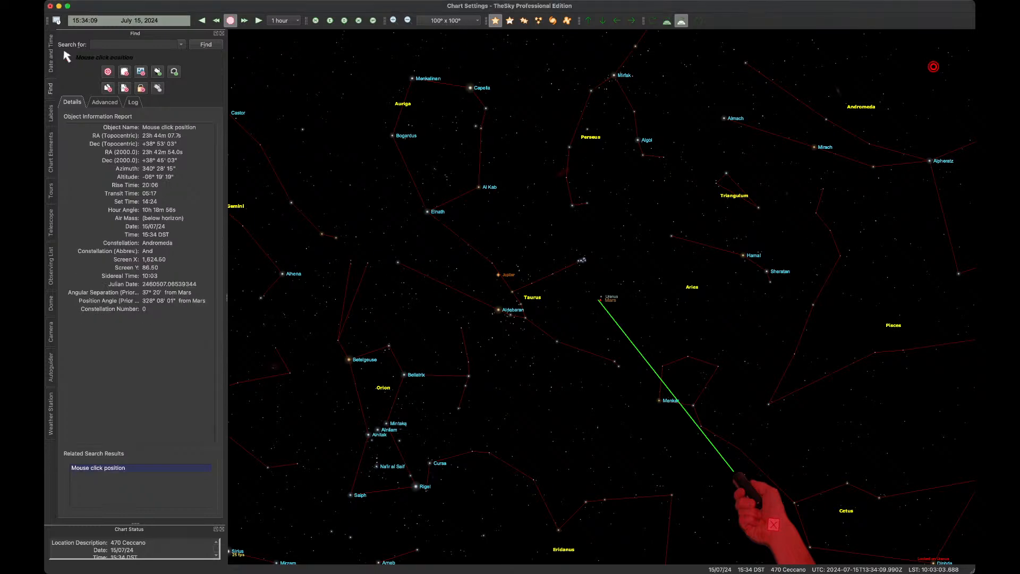